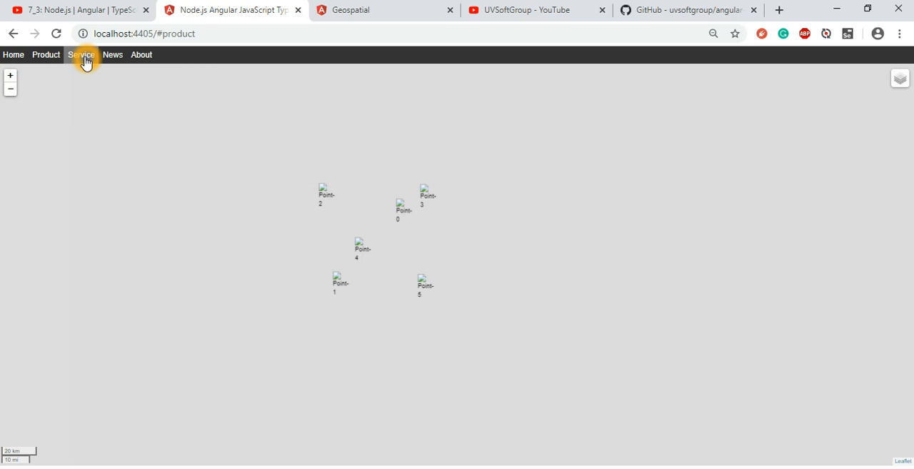
- Navigate via the top bar back to the Home map with Point-0 to Point-5 markers
{"action": "left_click", "coordinate": [900, 78]}
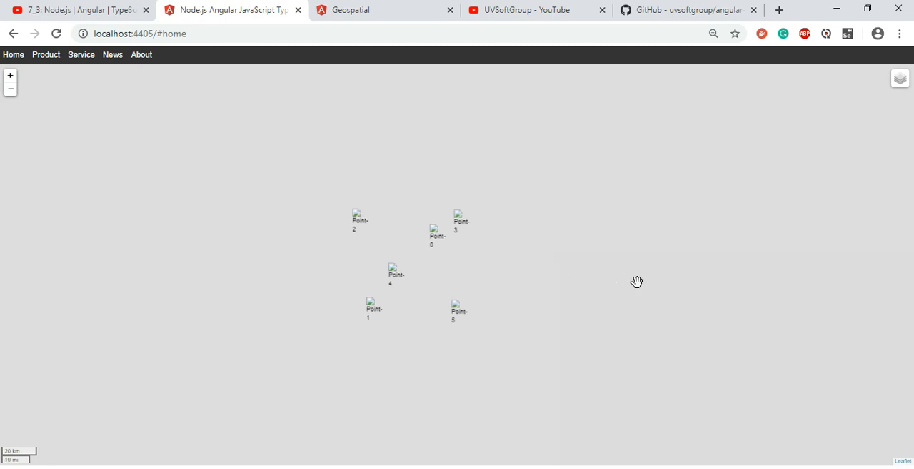
{"action": "left_click", "coordinate": [638, 283]}
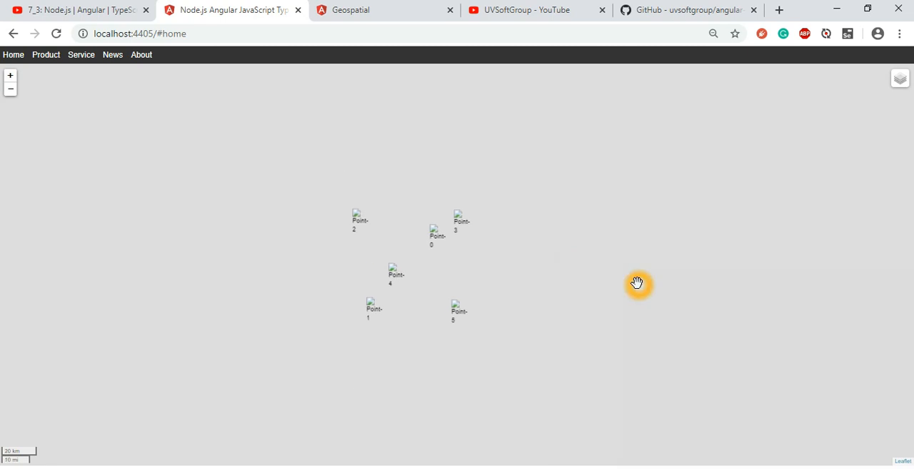
{"action": "mouse_move", "coordinate": [484, 23]}
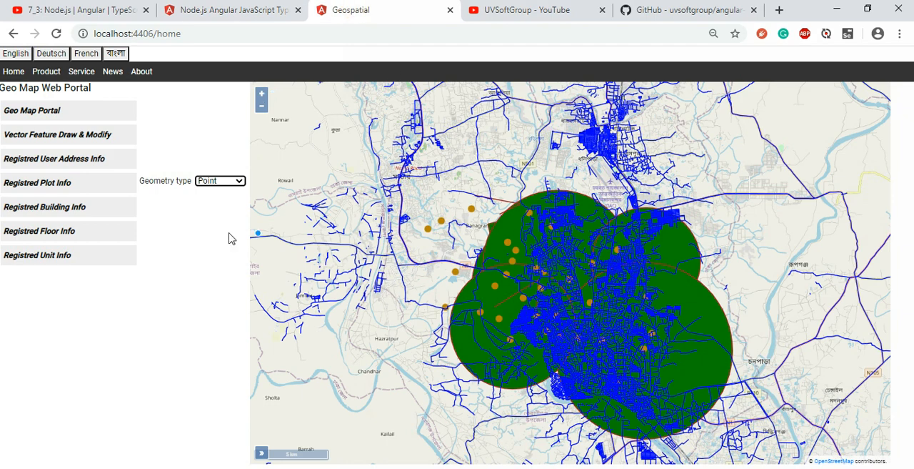
{"action": "mouse_move", "coordinate": [163, 138]}
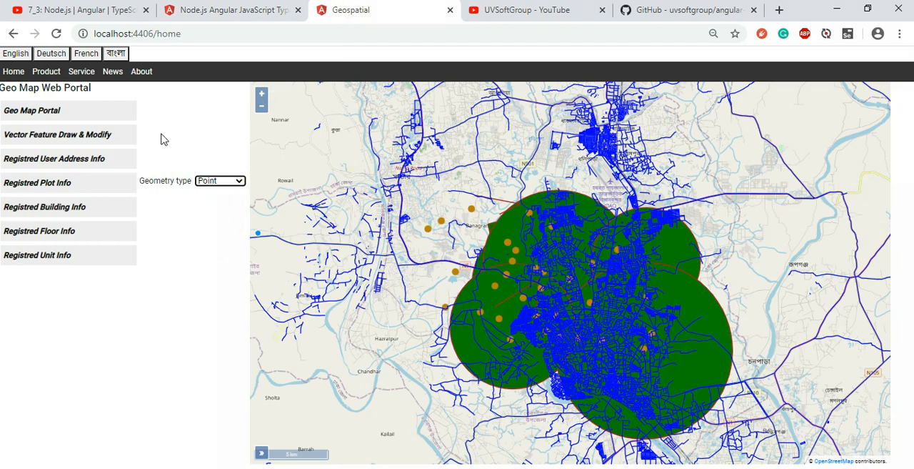
- View the Geo Map Web Portal in the Geospatial tab at localhost:4406
{"action": "left_click", "coordinate": [311, 213]}
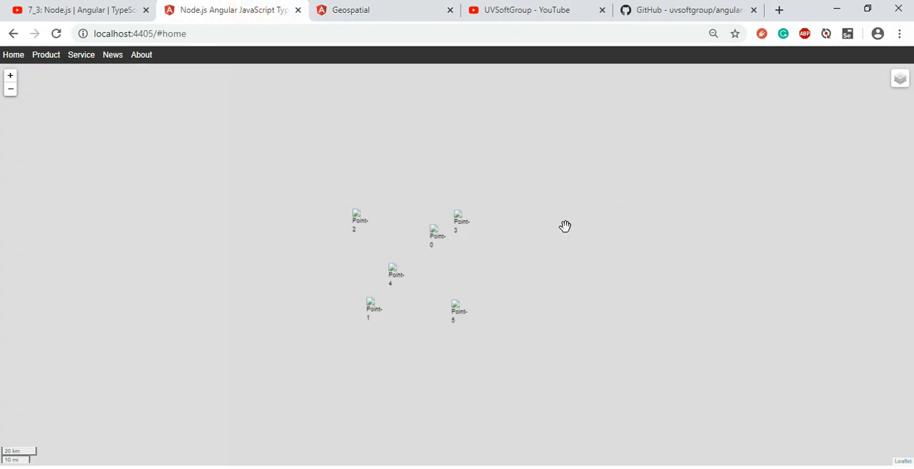
{"action": "mouse_move", "coordinate": [717, 86]}
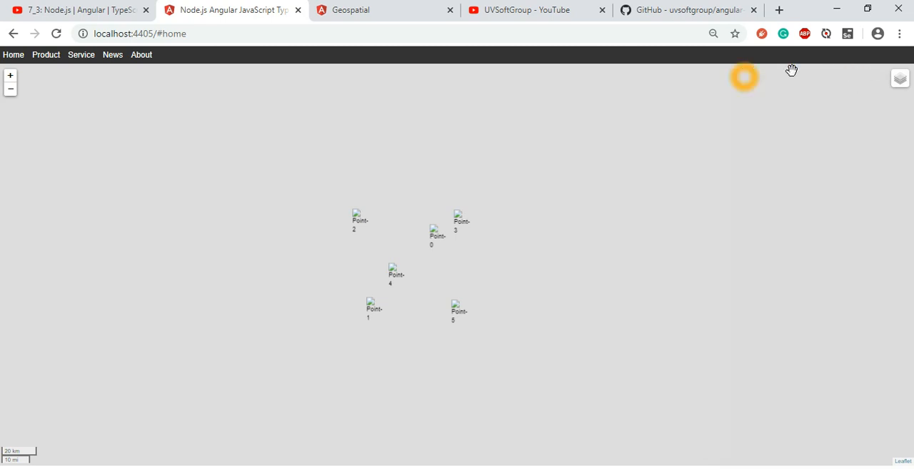
{"action": "mouse_move", "coordinate": [663, 194]}
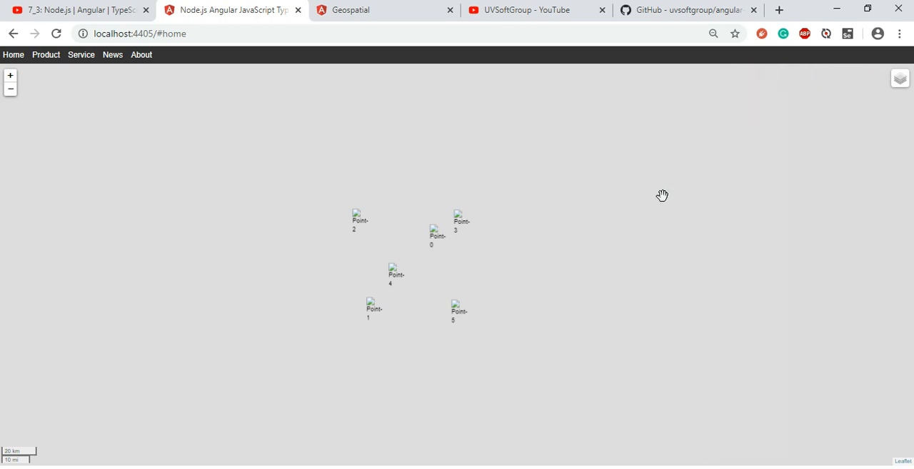
- Switch back to the localhost:4405 tab showing the Leaflet home map with six point markers
{"action": "left_click", "coordinate": [653, 215]}
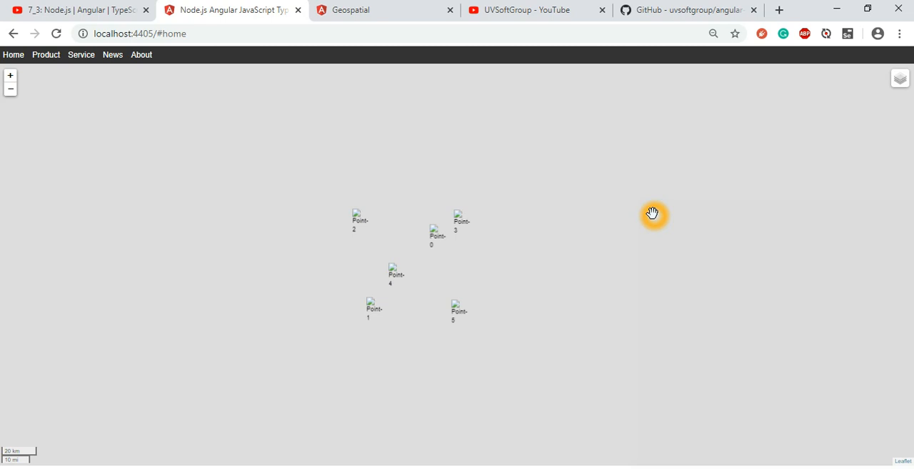
{"action": "mouse_move", "coordinate": [349, 21]}
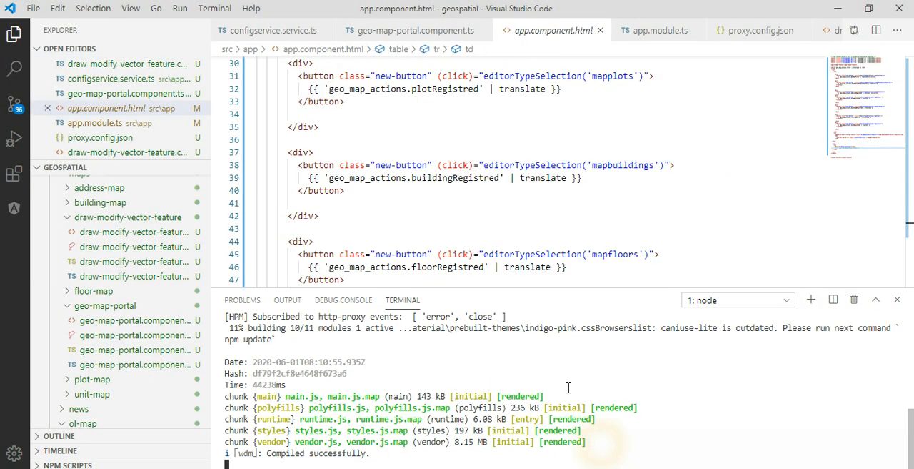
{"action": "mouse_move", "coordinate": [660, 303]}
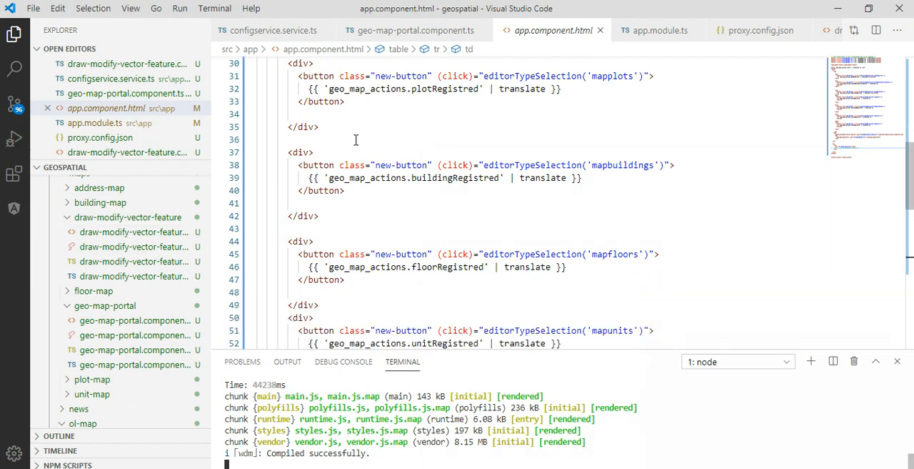
- Switch to VS Code showing app.component.html with the terminal reporting 'Compiled successfully'
{"action": "left_click", "coordinate": [408, 30]}
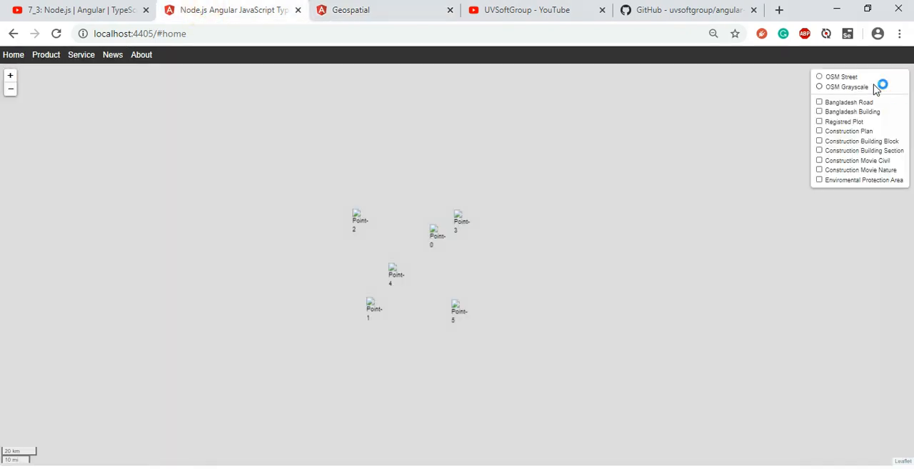
- Try the OSM Grayscale basemap, then settle on OSM Street in the layer control
{"action": "left_click", "coordinate": [818, 86]}
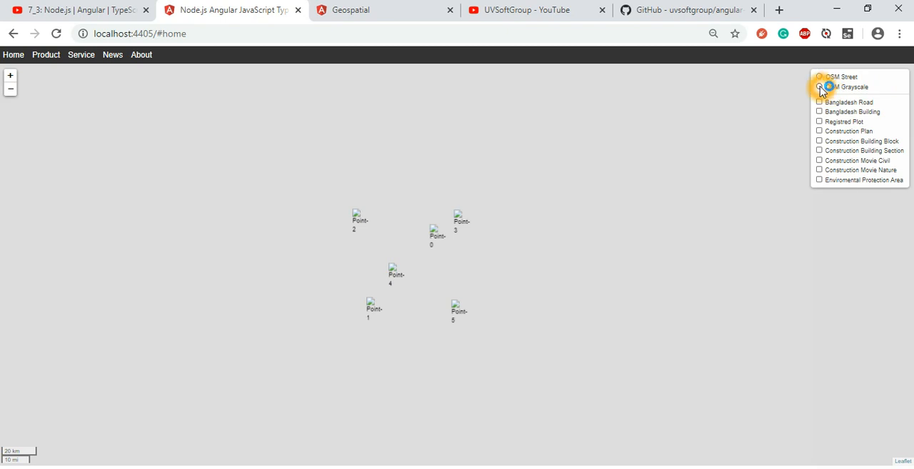
{"action": "left_click", "coordinate": [819, 86]}
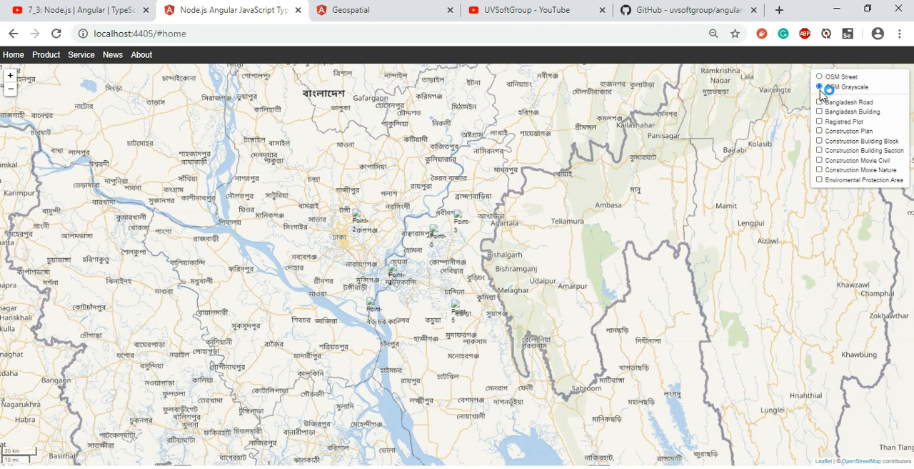
{"action": "left_click", "coordinate": [819, 77]}
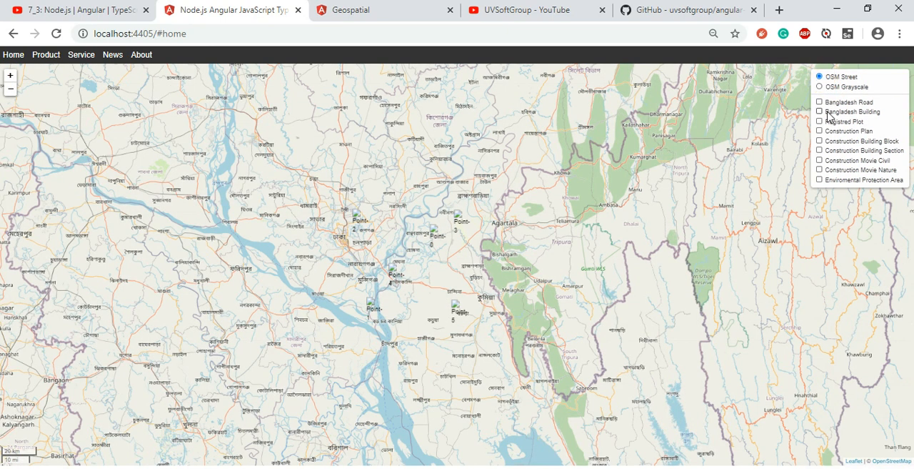
{"action": "left_click", "coordinate": [820, 102]}
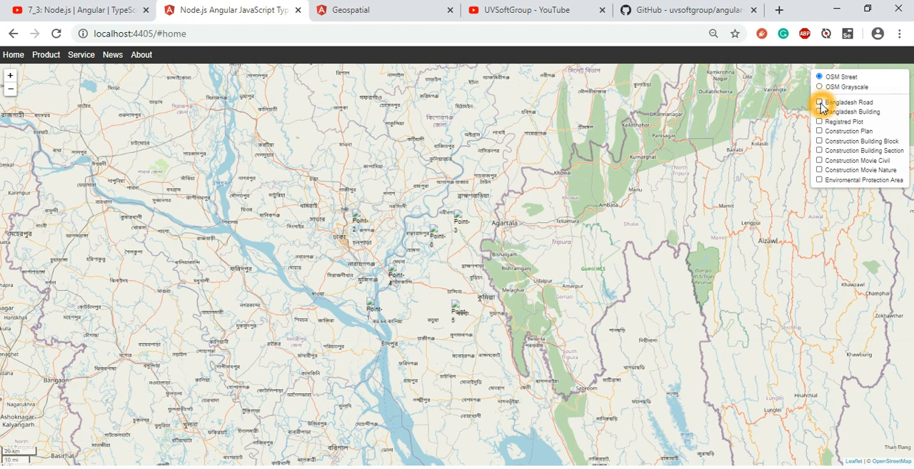
- Toggle the Bangladesh Road overlay and enable the Bangladesh Building footprints
{"action": "left_click", "coordinate": [820, 101]}
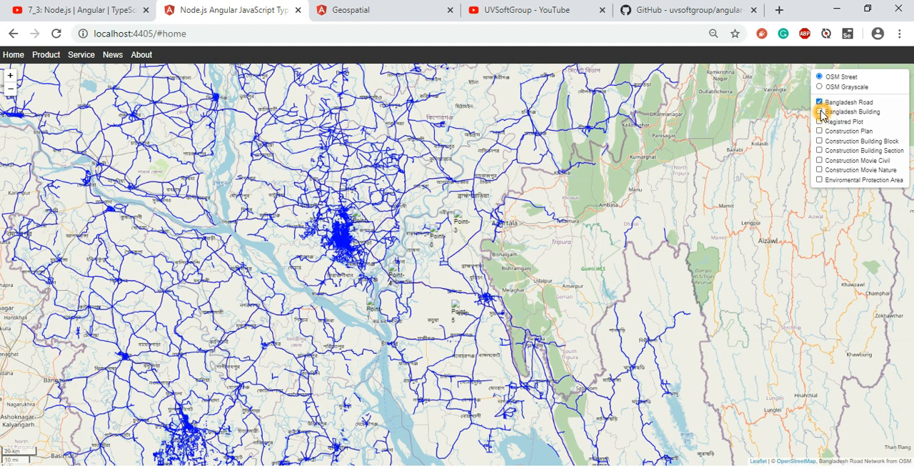
{"action": "left_click", "coordinate": [820, 101]}
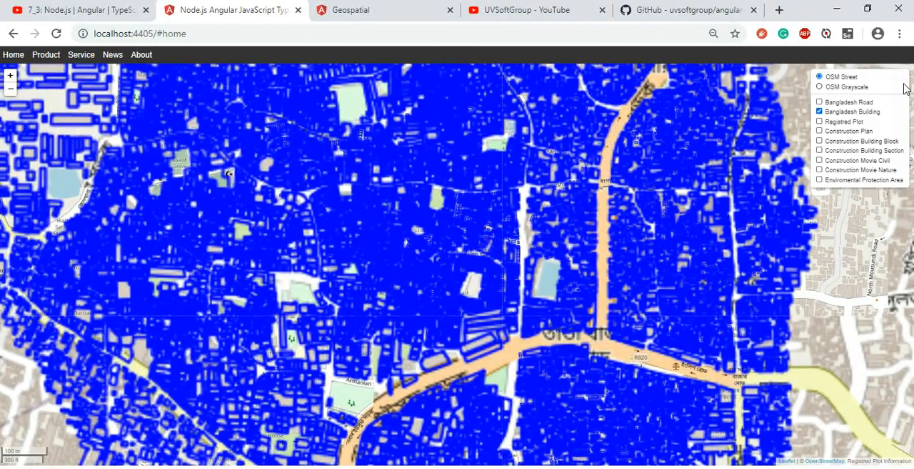
{"action": "left_click", "coordinate": [818, 112]}
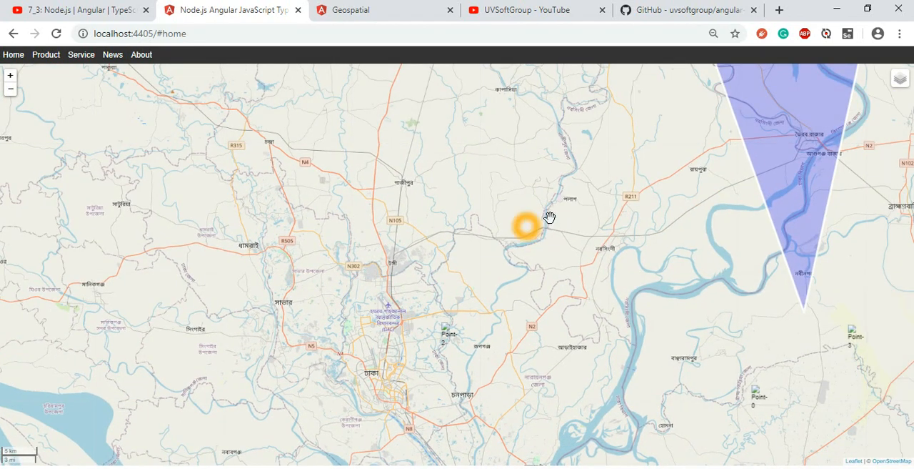
- Enable Registered Plot, Construction Plan image, Building Block and Section shapes, and Construction Movie video overlays
{"action": "left_click", "coordinate": [903, 76]}
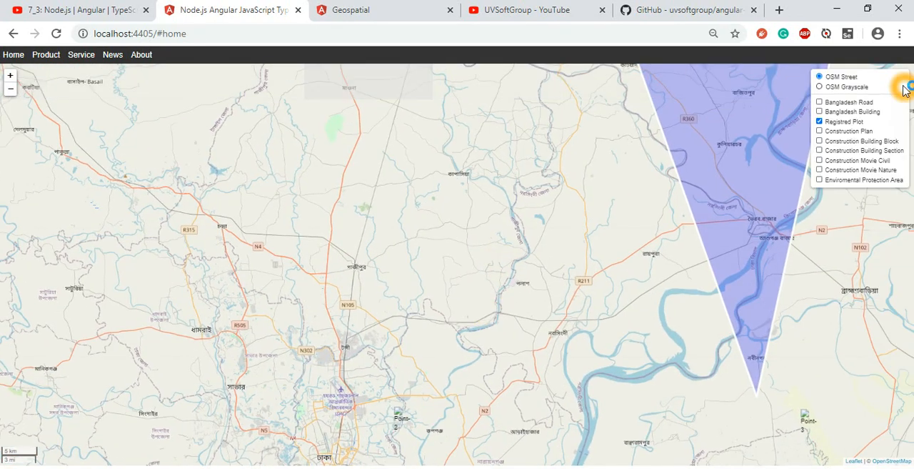
{"action": "left_click", "coordinate": [820, 132]}
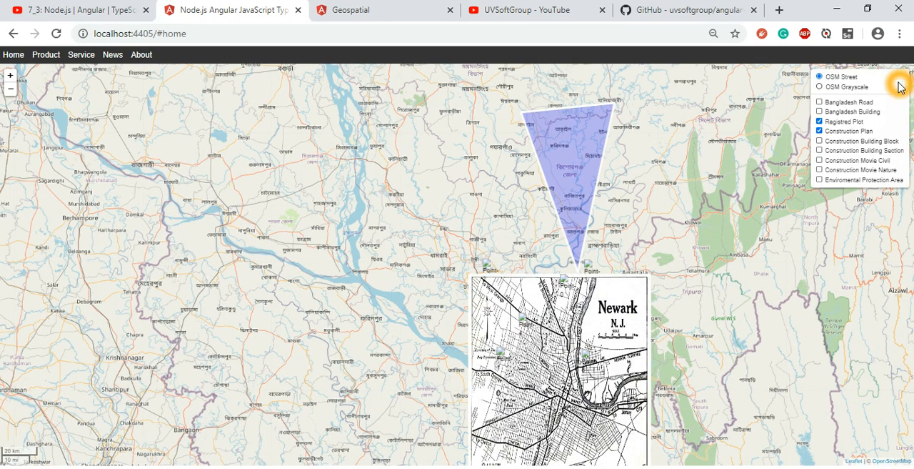
{"action": "left_click", "coordinate": [820, 140]}
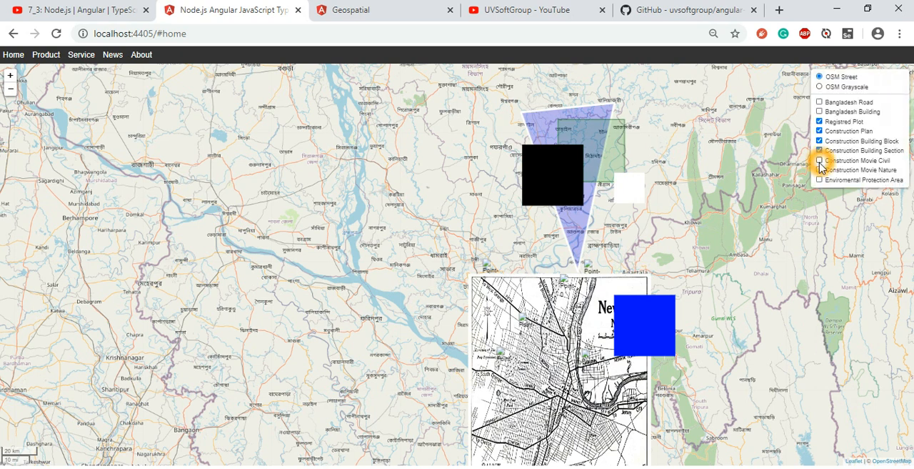
{"action": "left_click", "coordinate": [819, 170]}
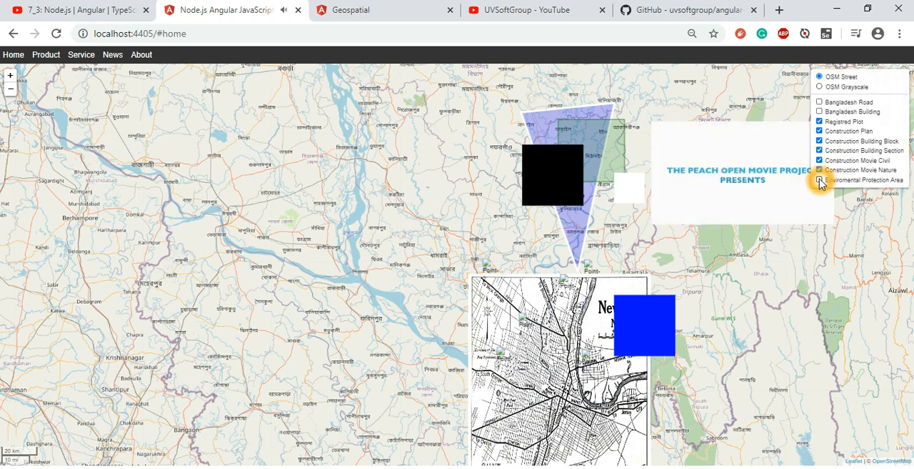